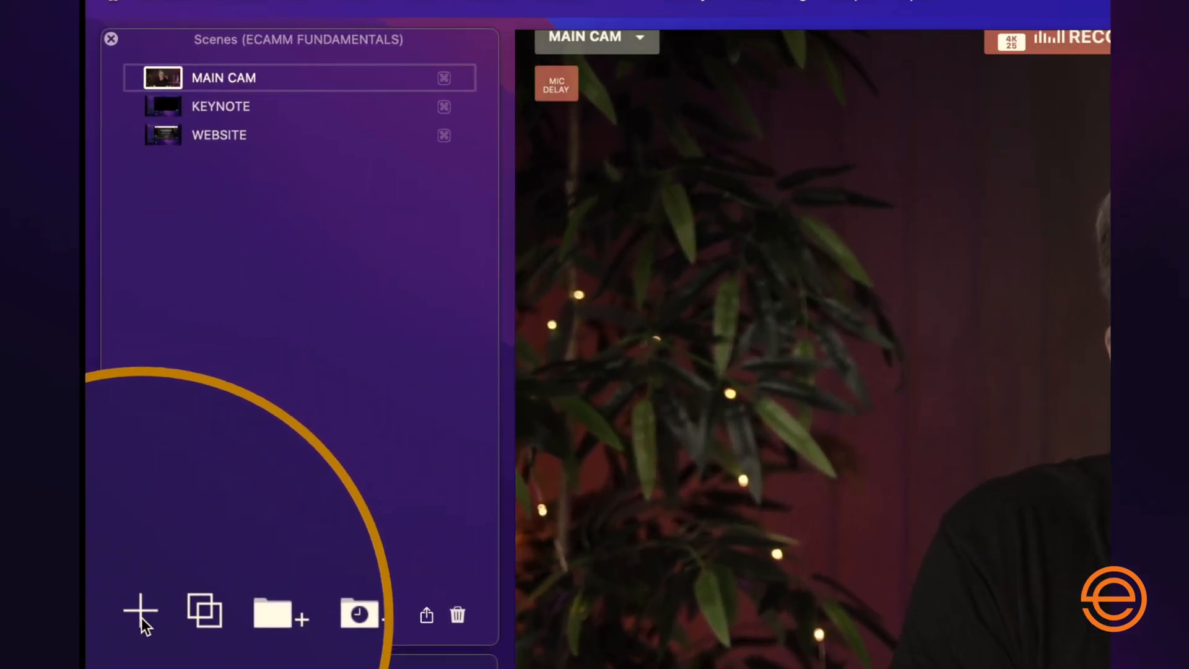
Add a new empty scene named BG between MAIN CAM and KEYNOTE, leaving MAIN CAM active.
{"action": "left_click", "coordinate": [140, 614]}
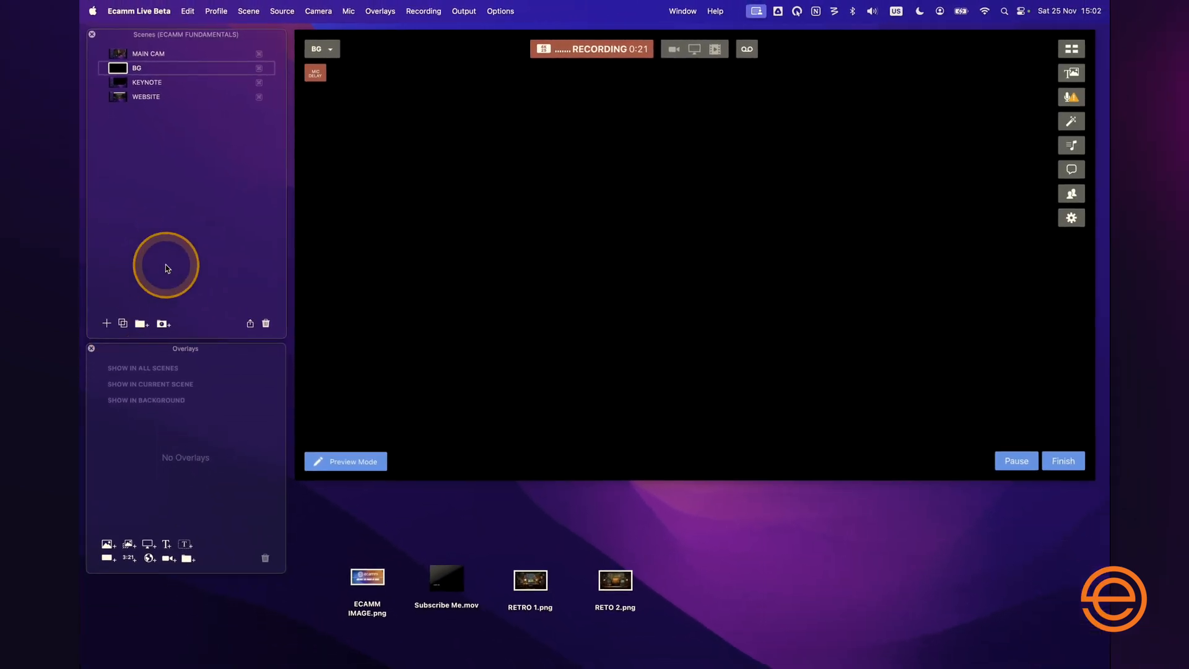
{"action": "left_click", "coordinate": [148, 53]}
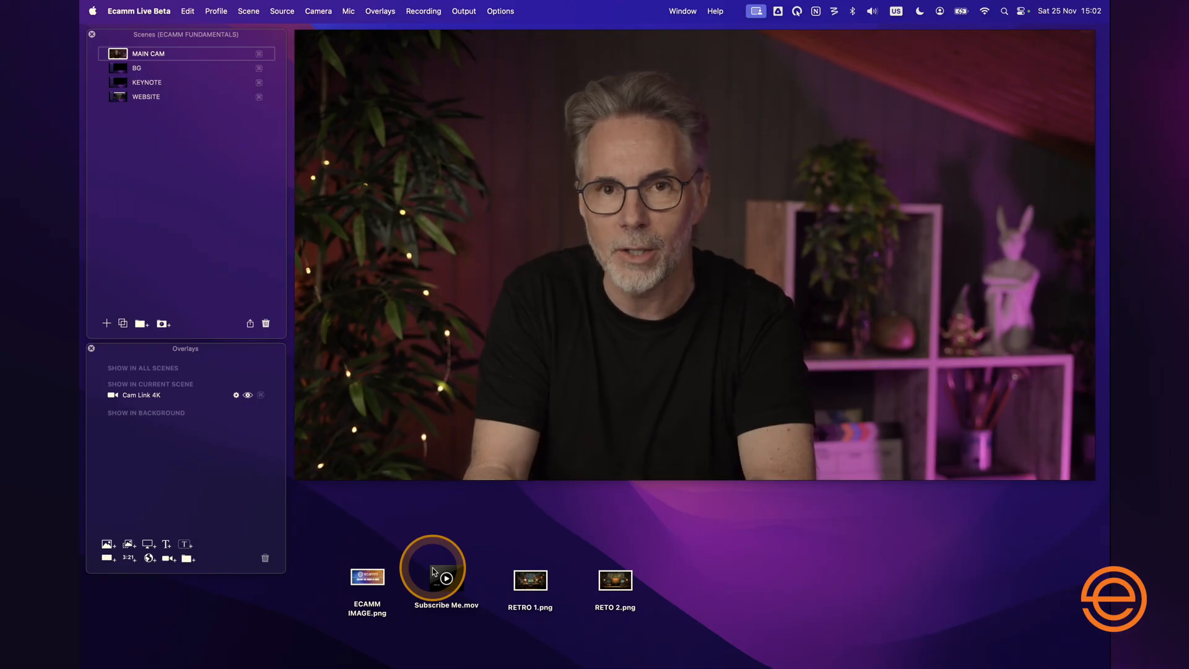
Drag RETRO 1.png from the desktop onto the BG scene as a full-frame background overlay.
{"action": "left_click", "coordinate": [367, 578]}
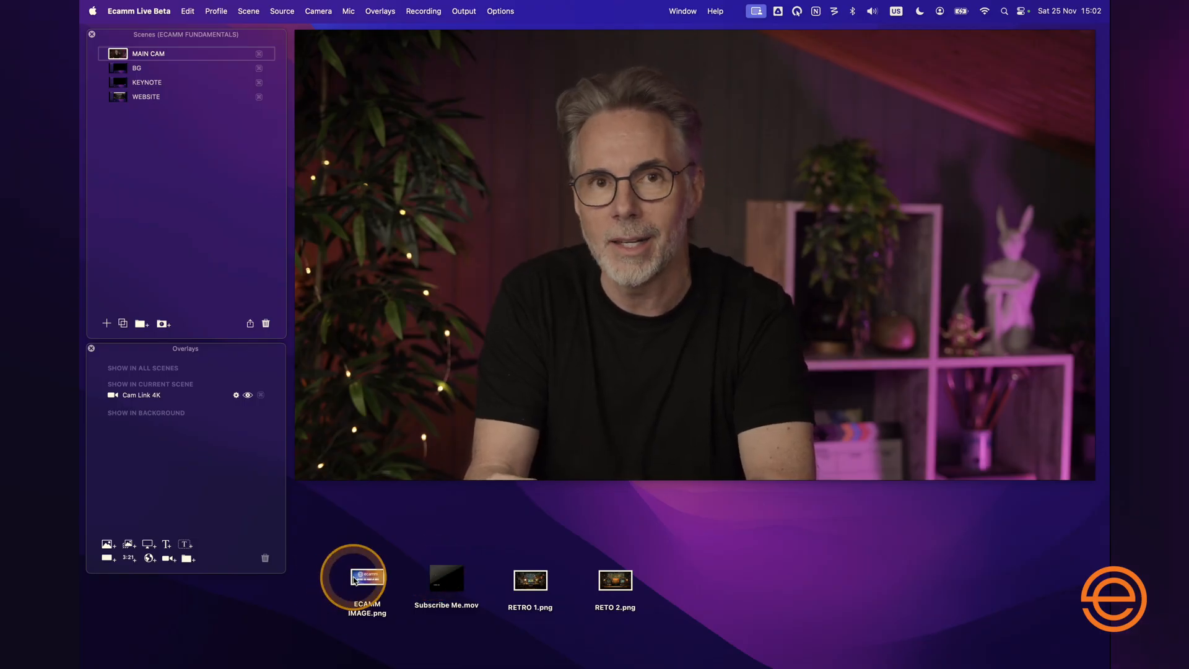
{"action": "left_click", "coordinate": [530, 580]}
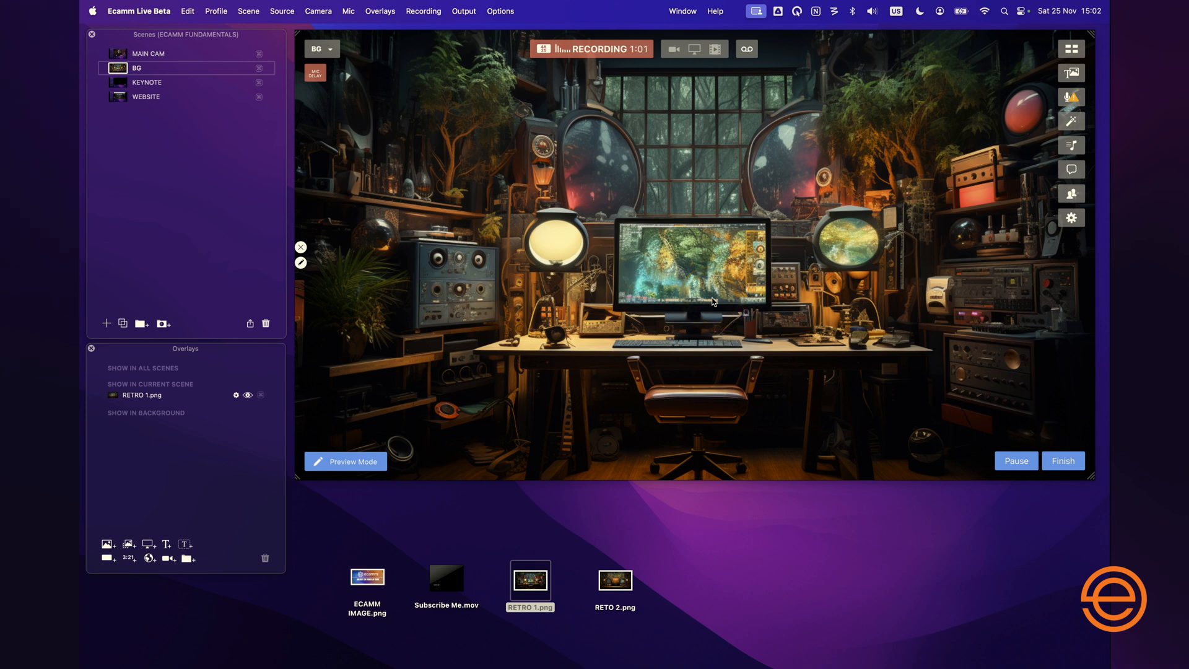
{"action": "left_click", "coordinate": [615, 578]}
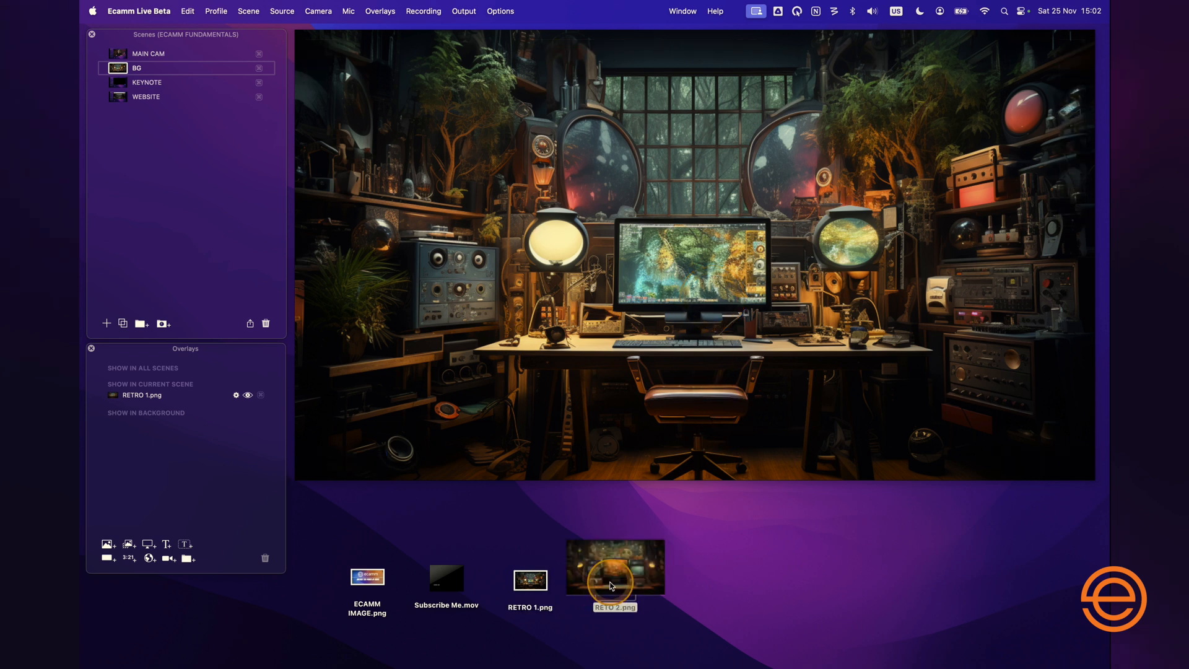
{"action": "left_click_drag", "start_coordinate": [615, 565], "coordinate": [616, 490]}
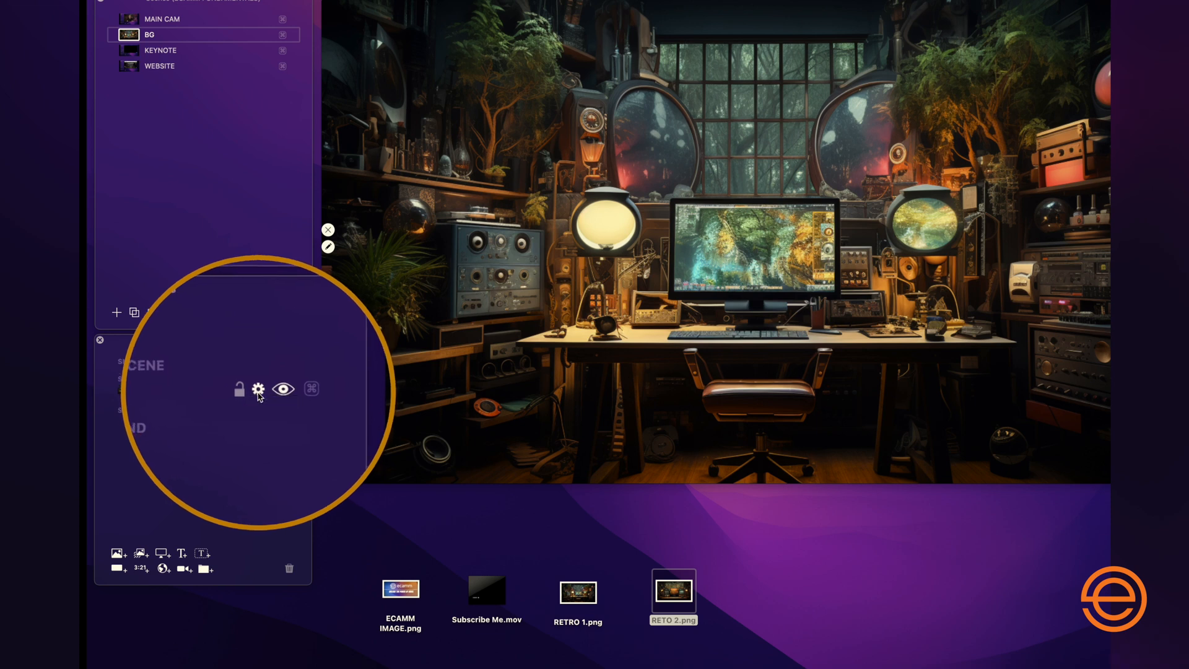
Replace the background overlay's asset with RETO 2.png showing glowing retro monitors.
{"action": "left_click", "coordinate": [257, 389]}
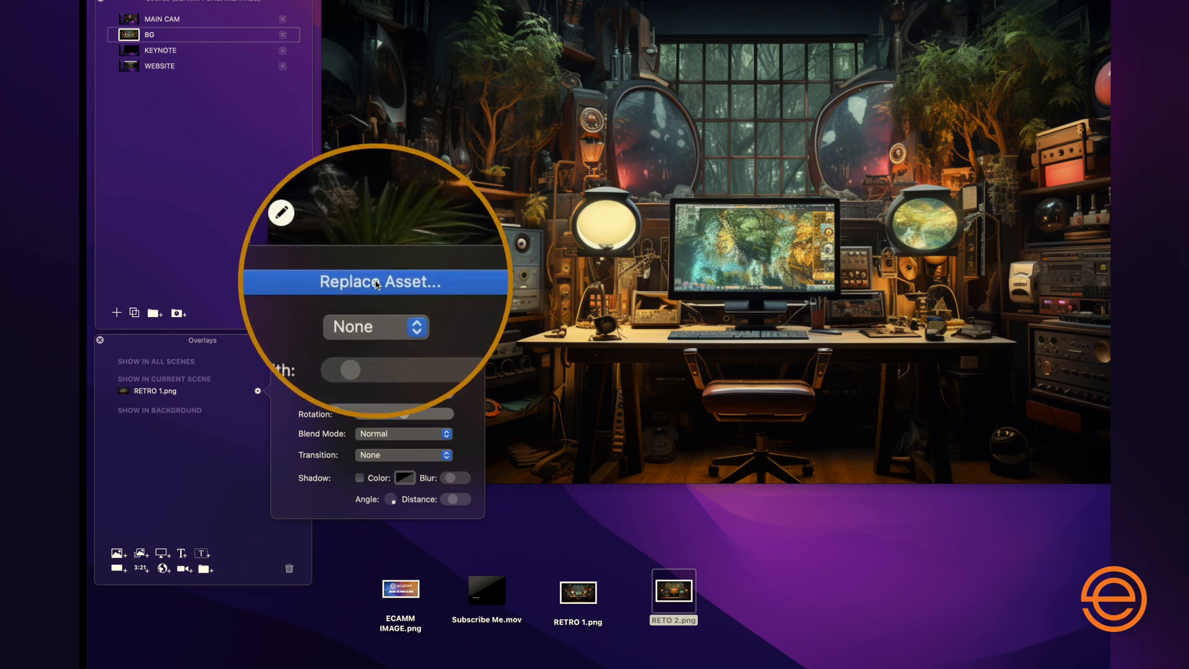
{"action": "left_click", "coordinate": [379, 281]}
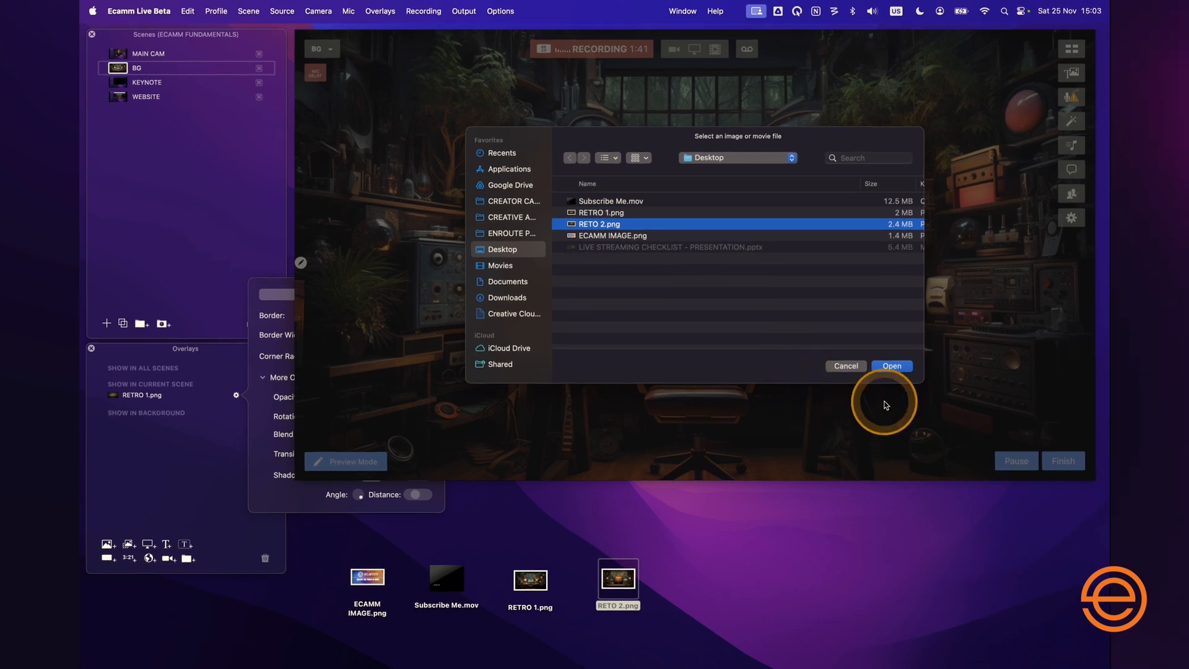
{"action": "left_click", "coordinate": [890, 365]}
{"action": "type", "text": "RE"}
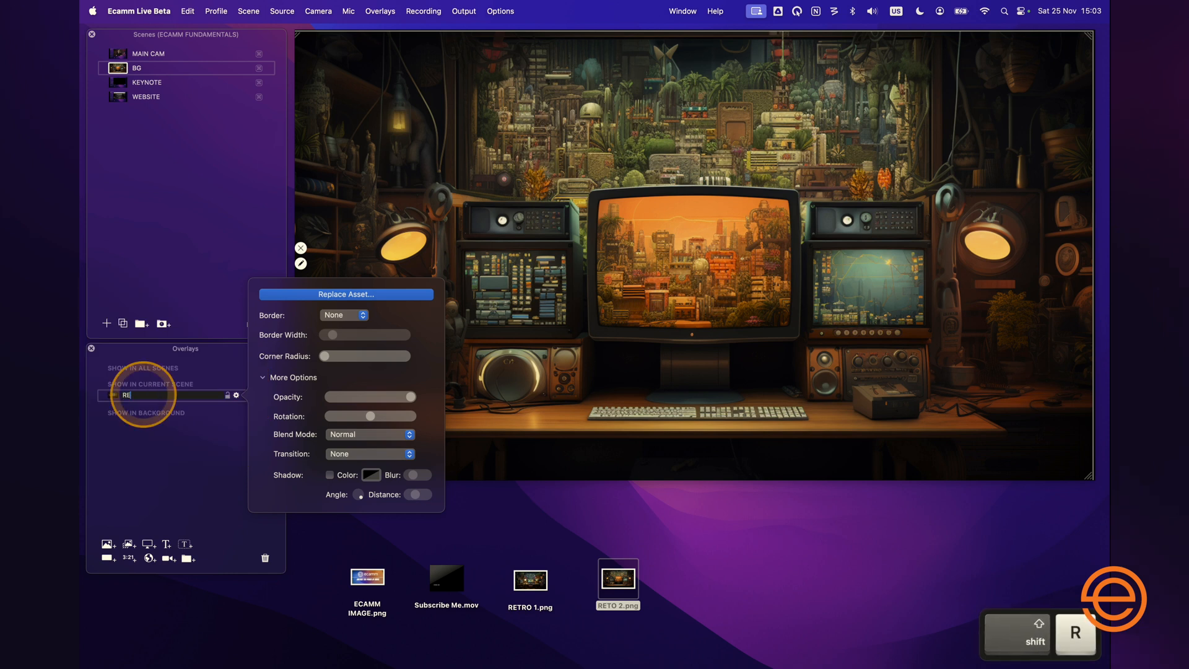
Rename the background overlay to RETRO BG MAIN.
{"action": "type", "text": "TRO BG MAIN"}
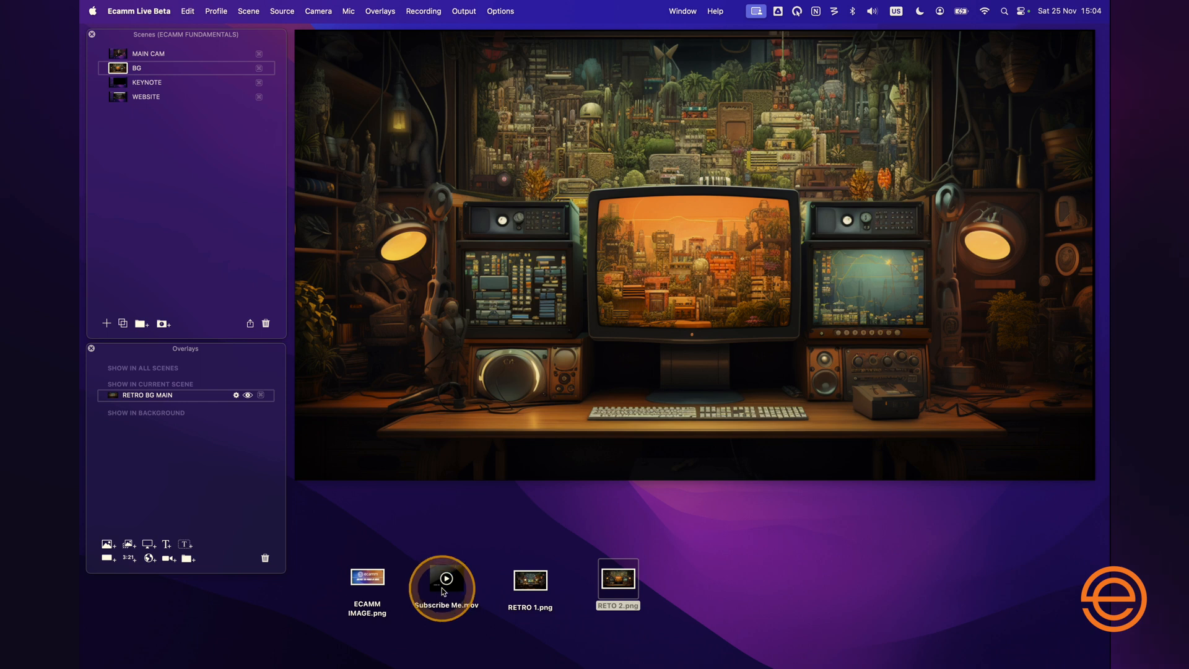
Add Subscribe Me.mov as a video overlay above RETRO BG MAIN and set it to loop.
{"action": "left_click", "coordinate": [442, 579]}
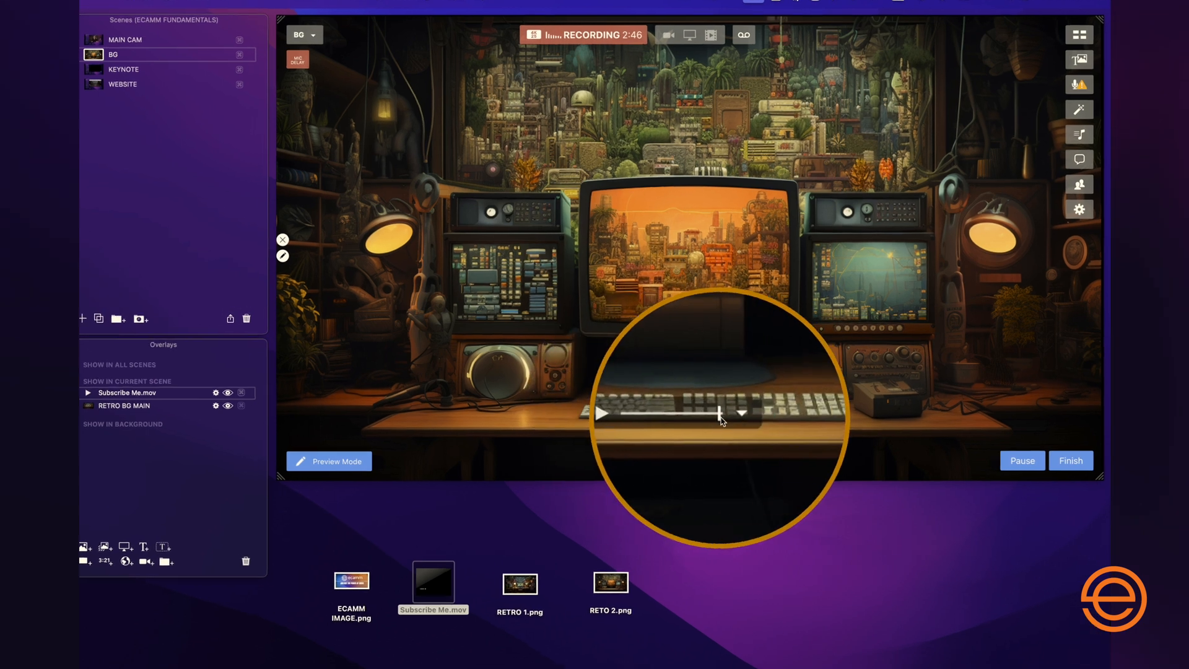
{"action": "left_click", "coordinate": [741, 412]}
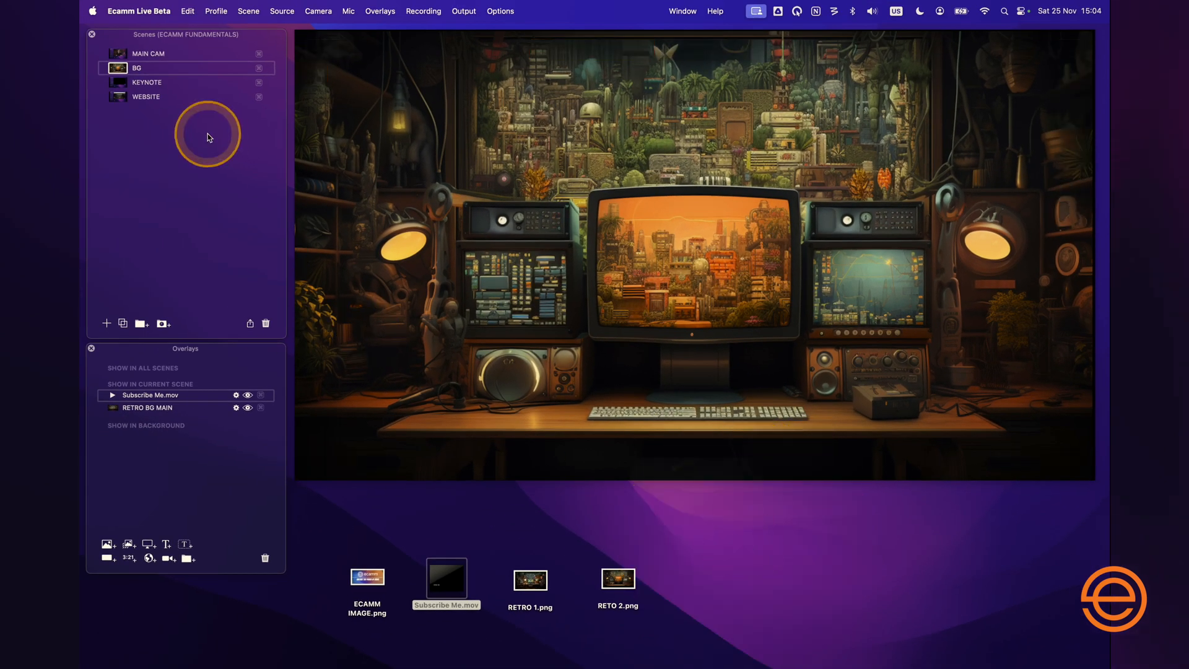
Switch away and back to the BG scene so the Subscribe Me.mov overlay starts playing.
{"action": "left_click", "coordinate": [147, 53]}
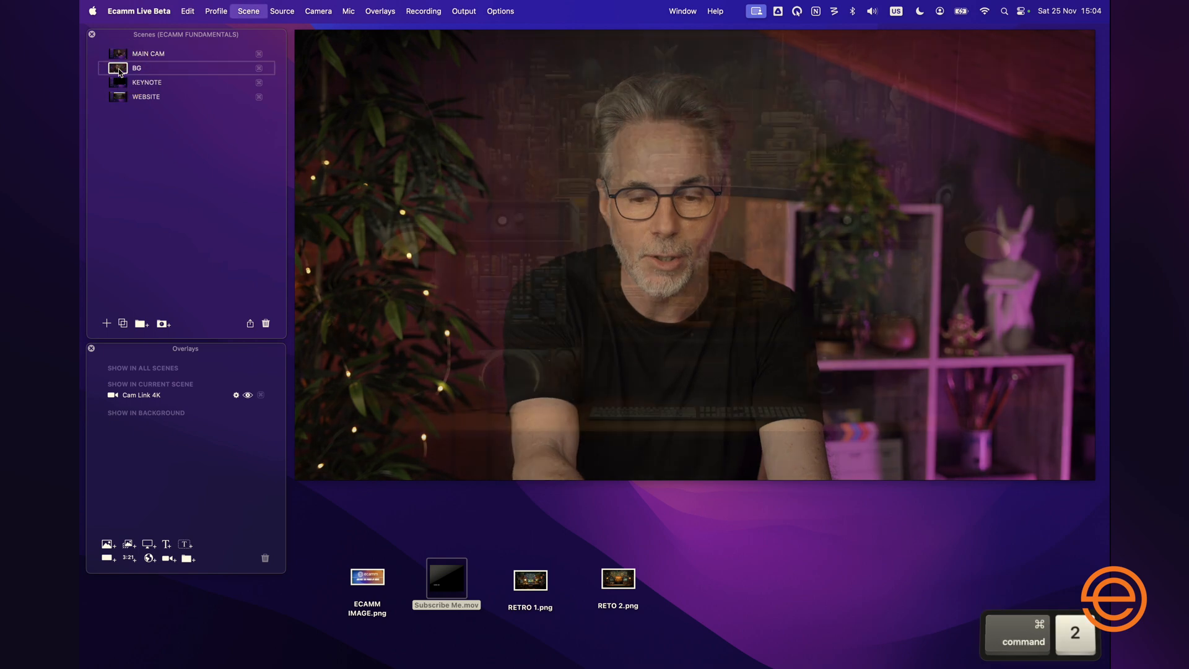
{"action": "left_click", "coordinate": [136, 67]}
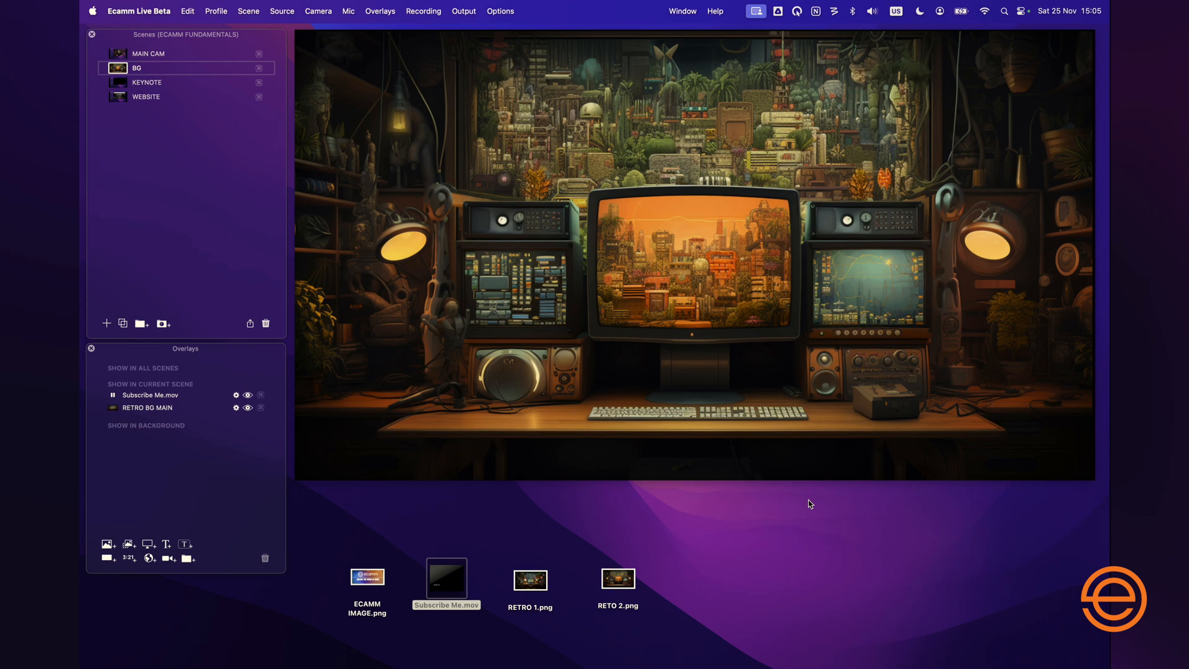
{"action": "left_click", "coordinate": [422, 12]}
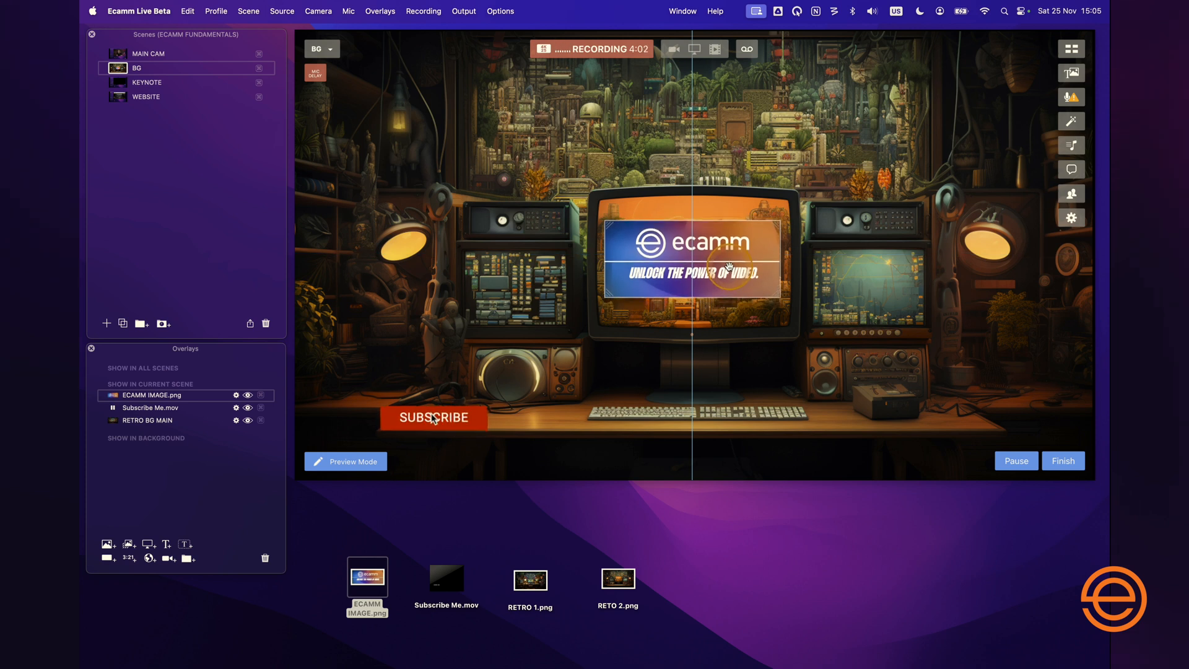
Resize and position ECAMM IMAGE.png over the central TV screen above the Subscribe video.
{"action": "left_click", "coordinate": [433, 418]}
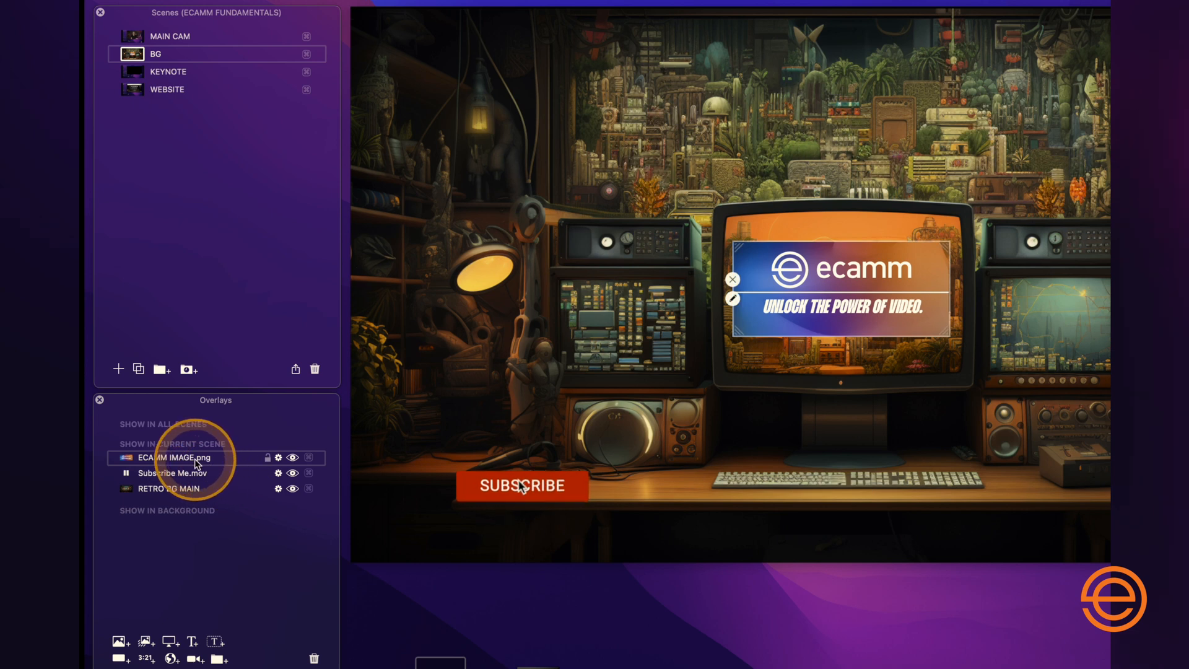
{"action": "left_click", "coordinate": [521, 486]}
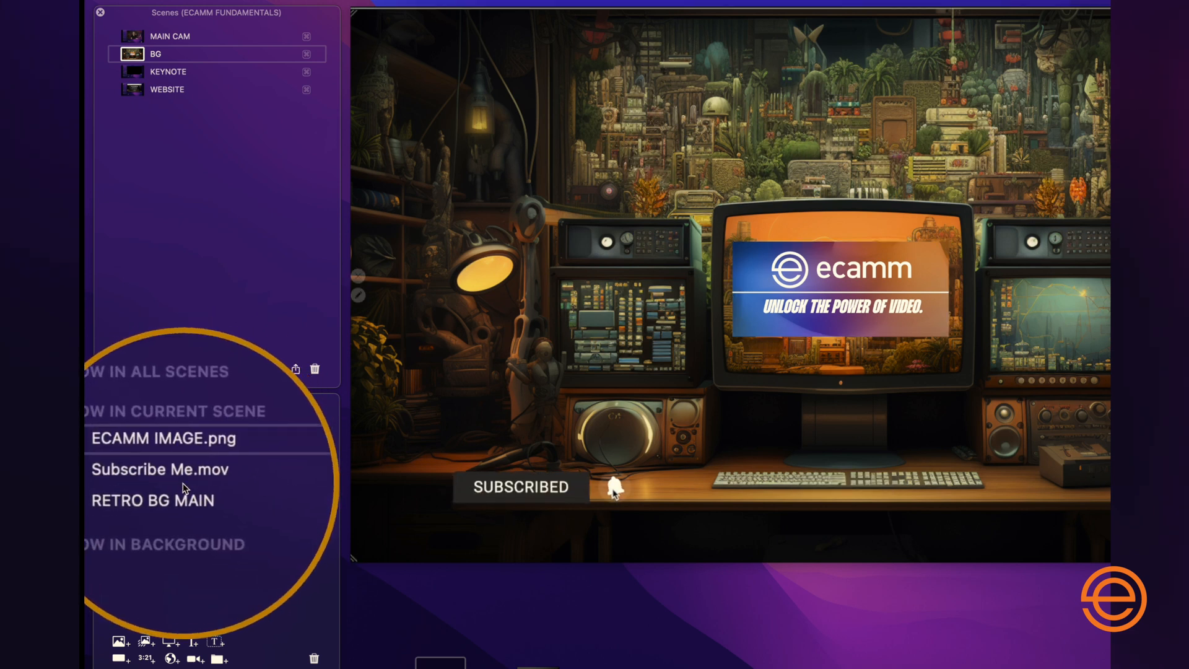